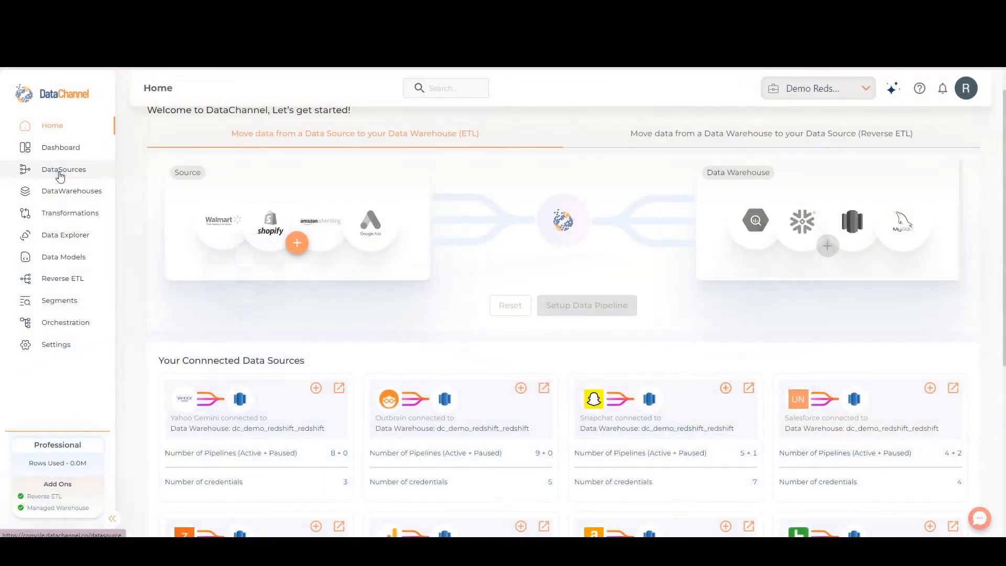
- Search the Explore Connectors catalogue under DataSources for 'Keepa'
click(63, 169)
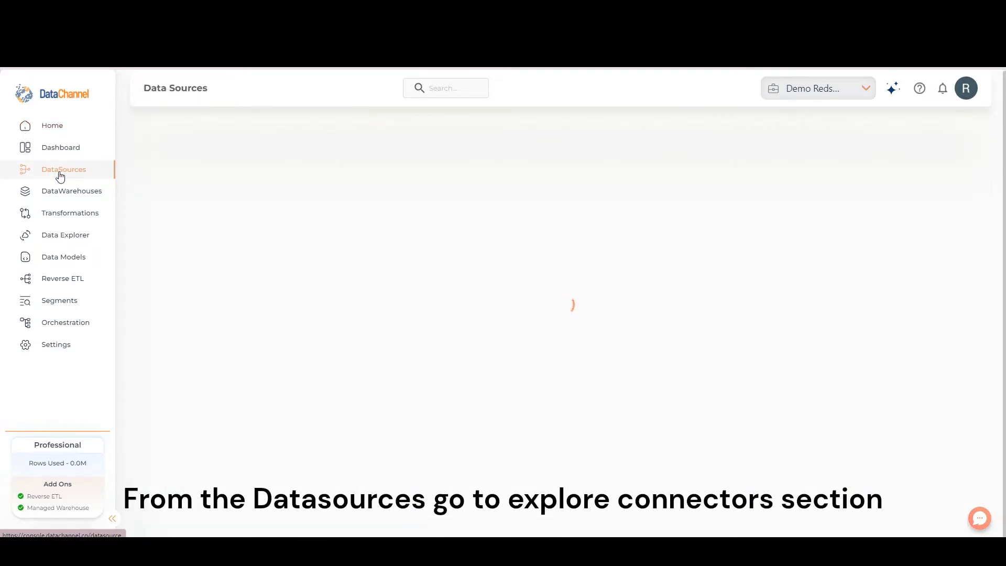
click(64, 168)
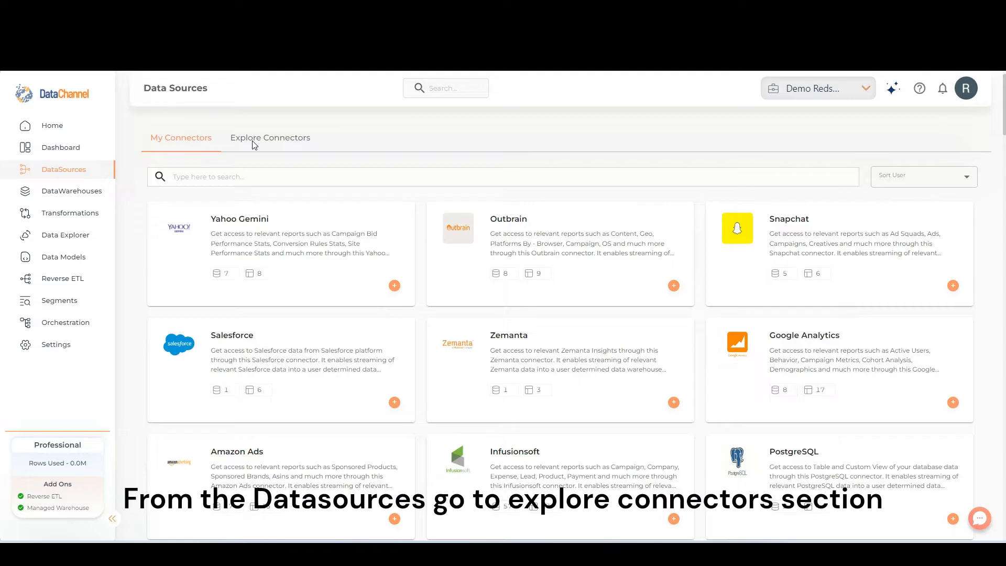
click(271, 137)
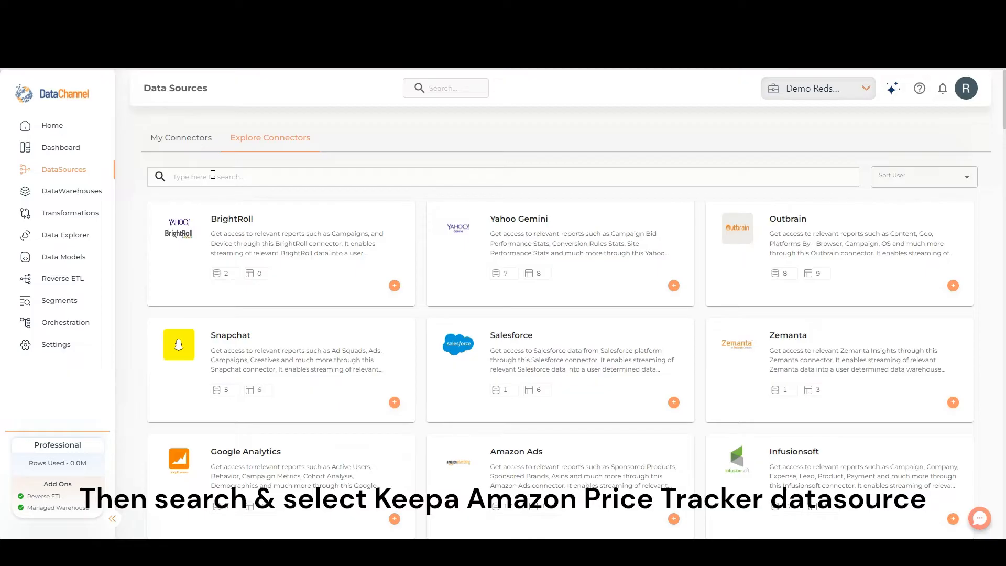
text(Keepa)
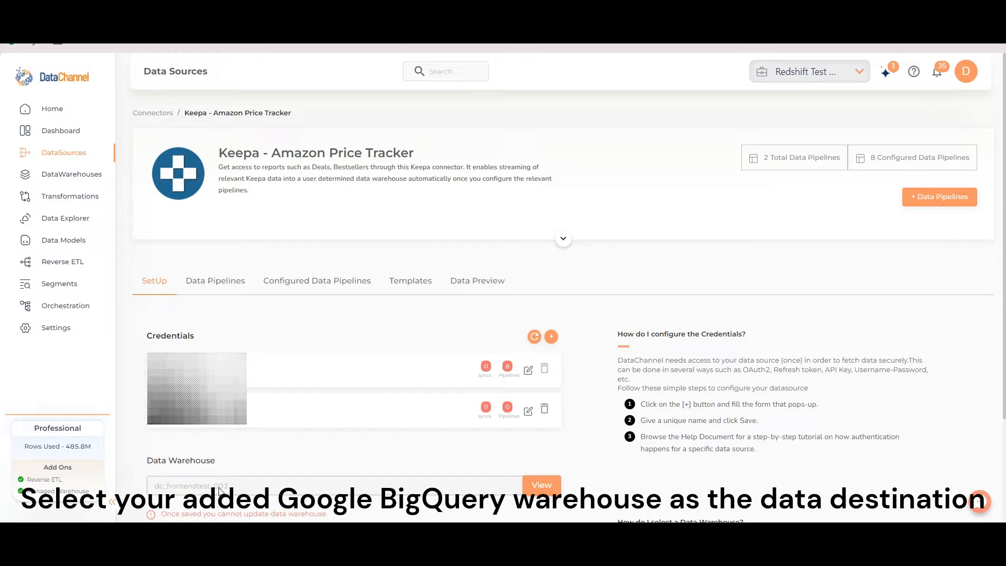
mouse_move(259, 471)
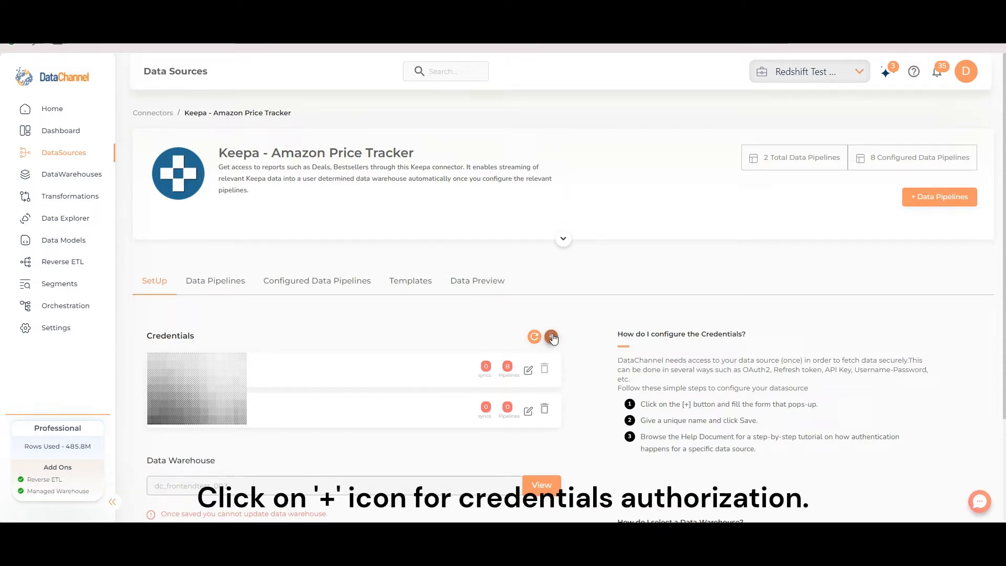
- Save a new Keepa credential named 'User' with its API key
click(551, 336)
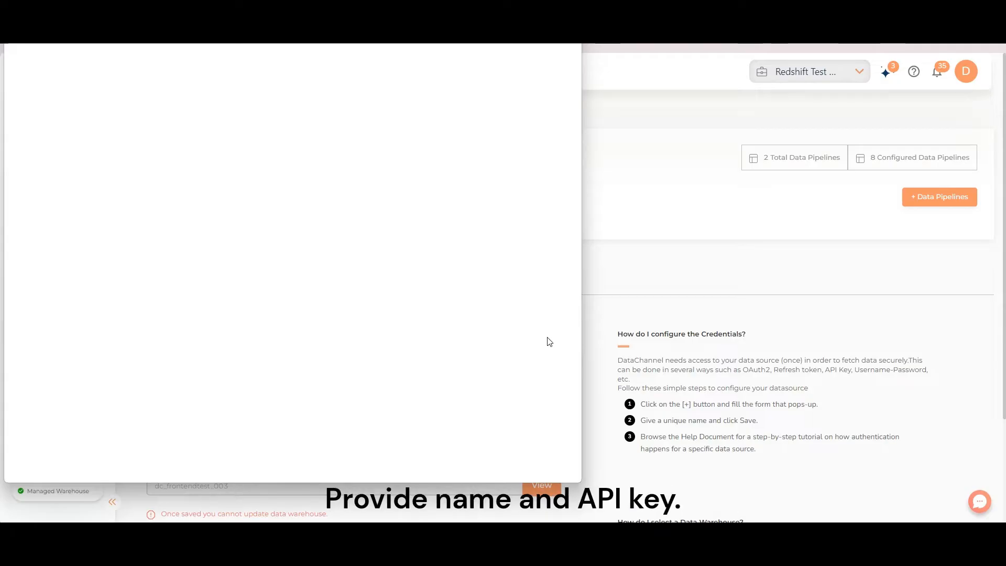
text(User)
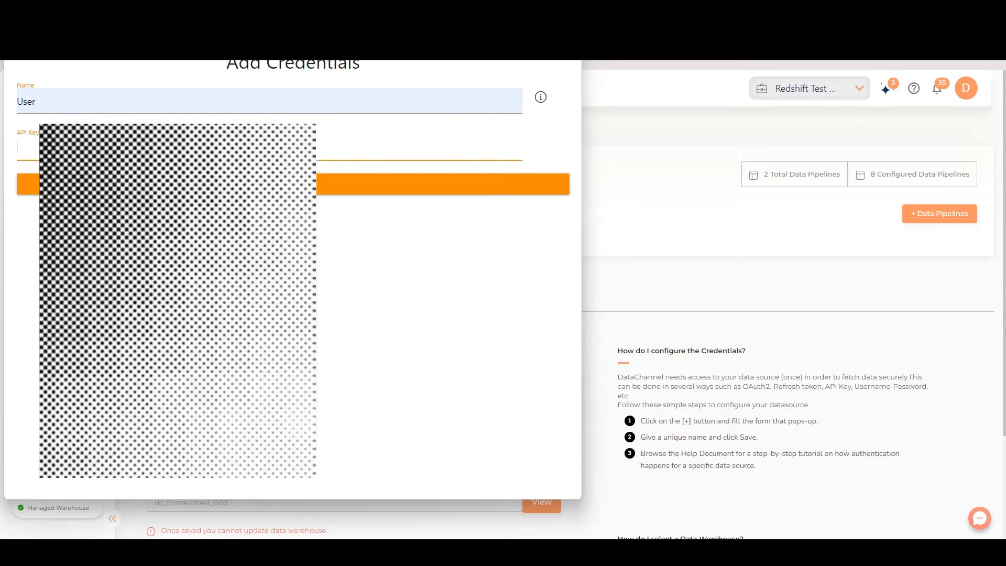
text(••••••)
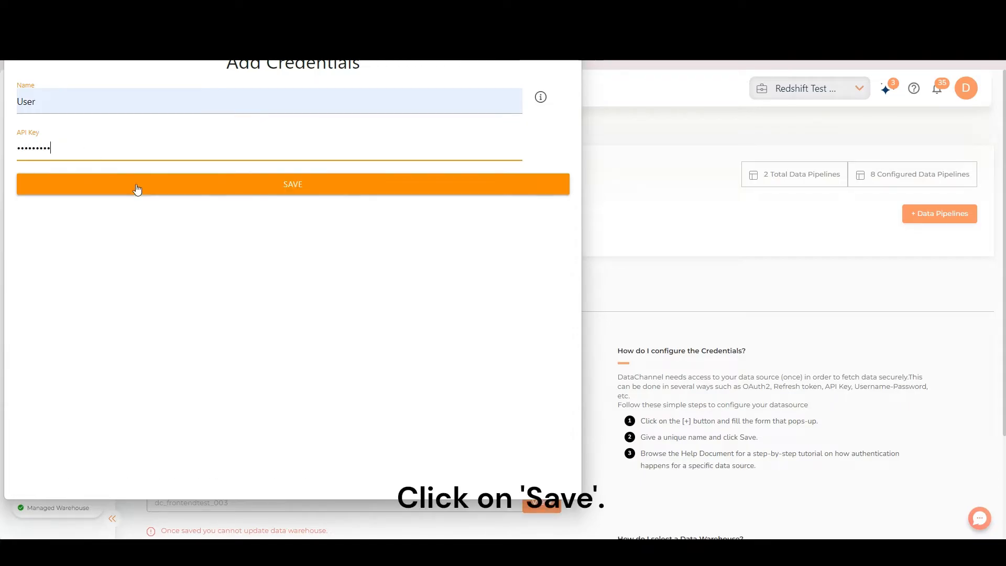
click(292, 184)
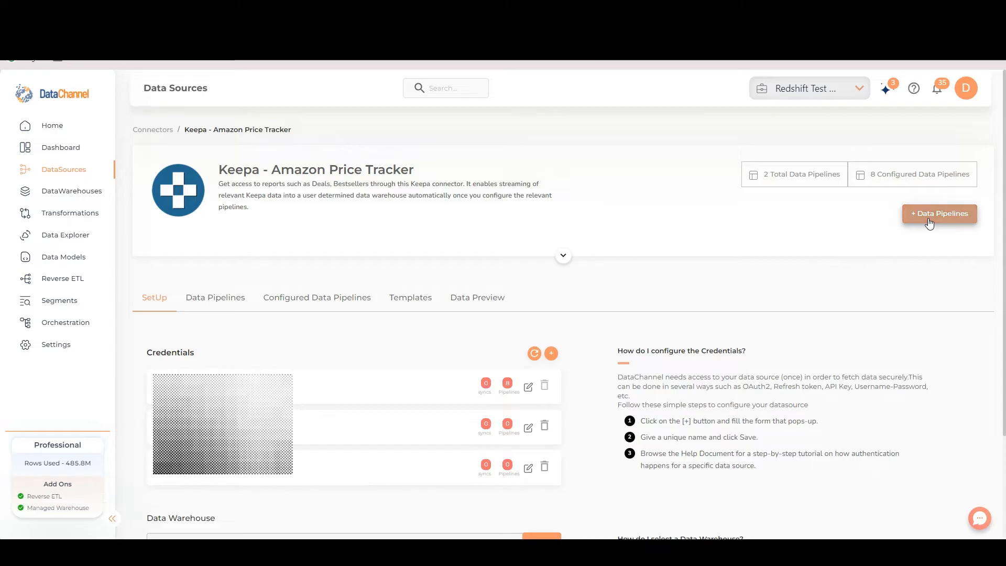
- Create a Keepa data pipeline using a saved credential and the Deals pipeline
click(938, 214)
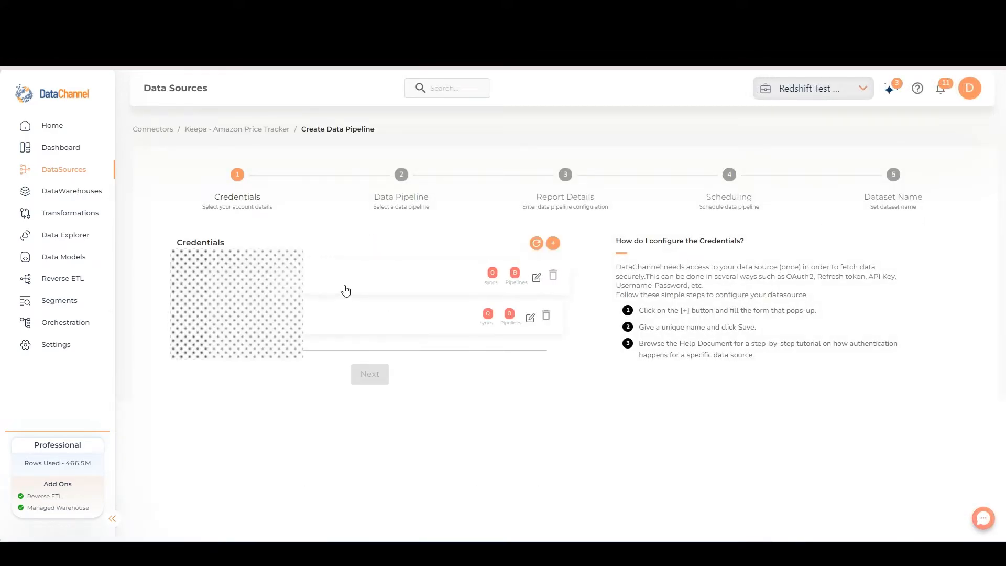
click(369, 374)
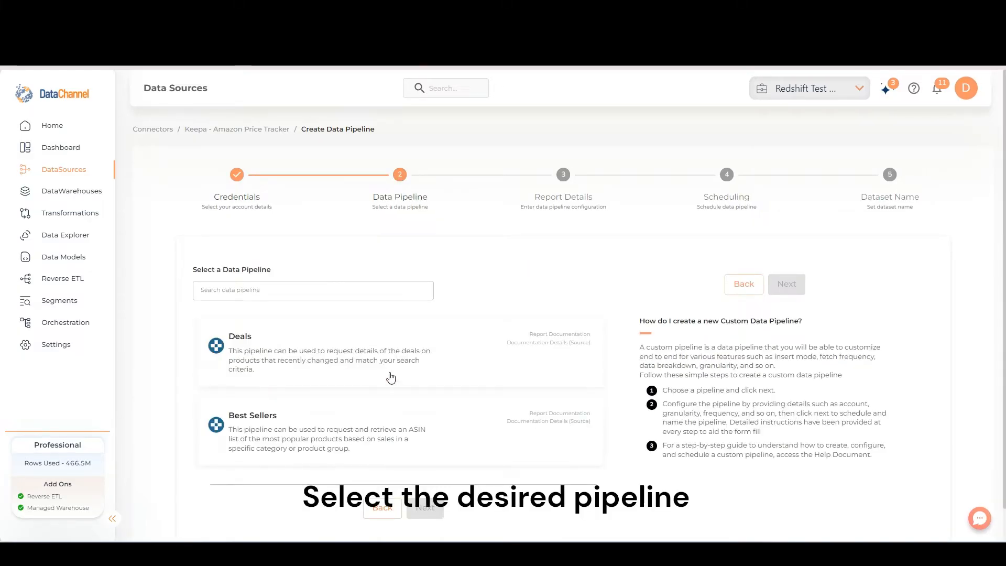
click(398, 352)
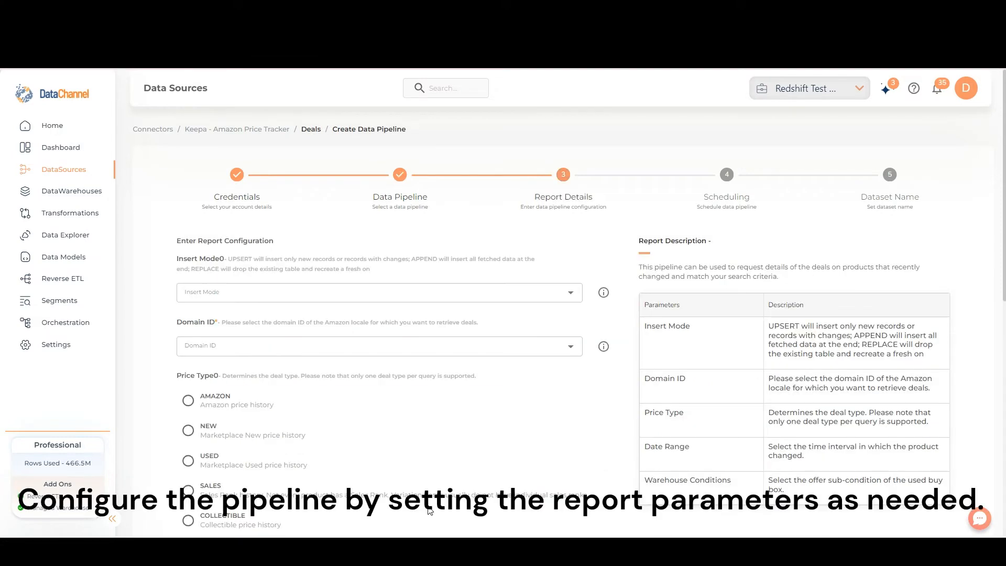
- Fill the Deals report form: Amazon domain ID, 'WEEK', and Used - Good condition
scroll(down, 3)
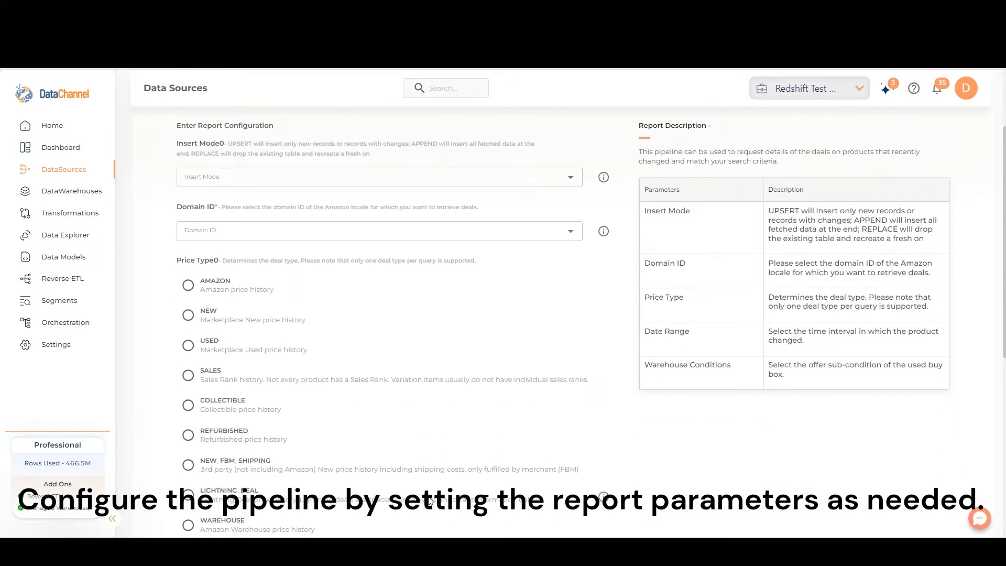
scroll(down, 3)
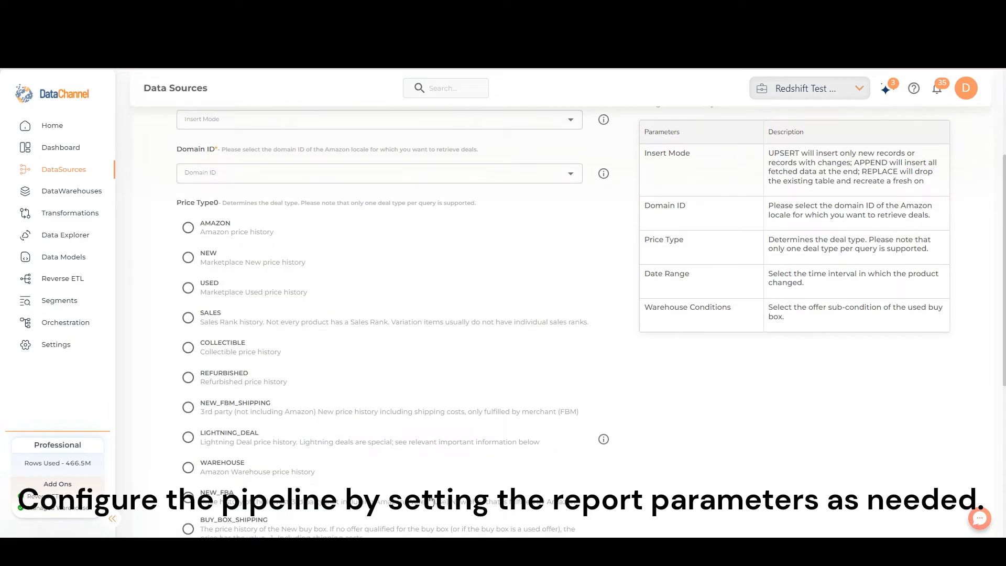
scroll(down, 3)
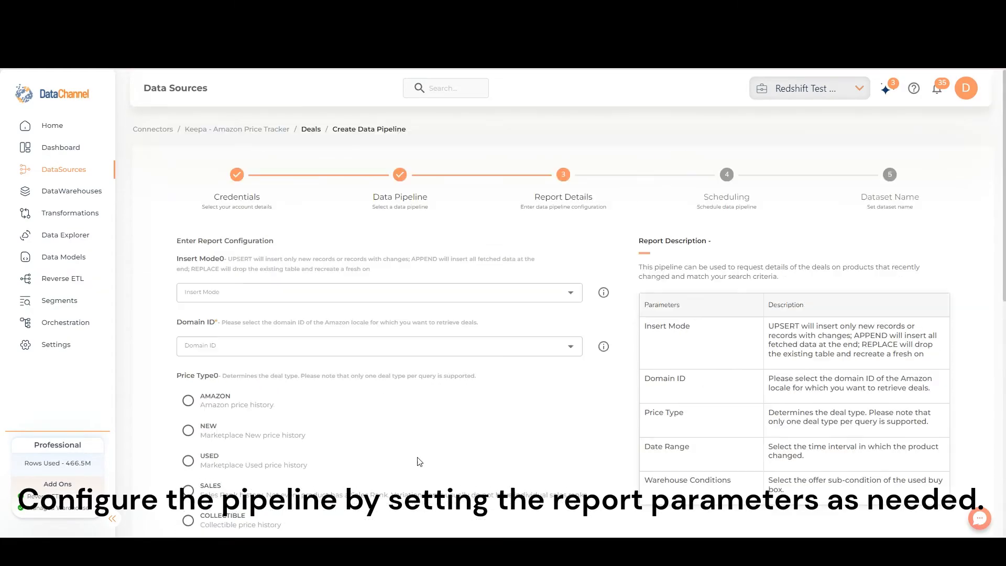
click(378, 345)
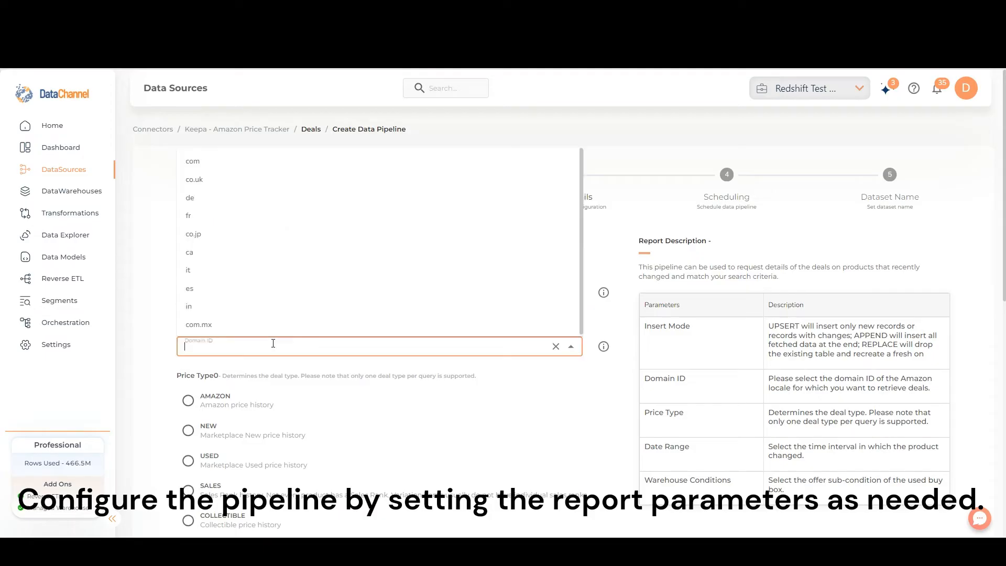
click(189, 306)
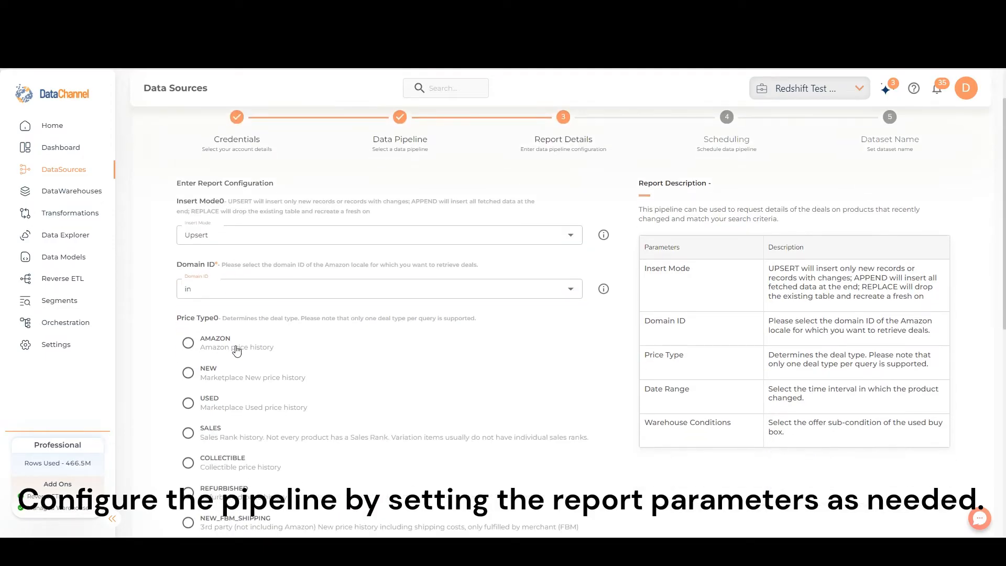
scroll(down, 3)
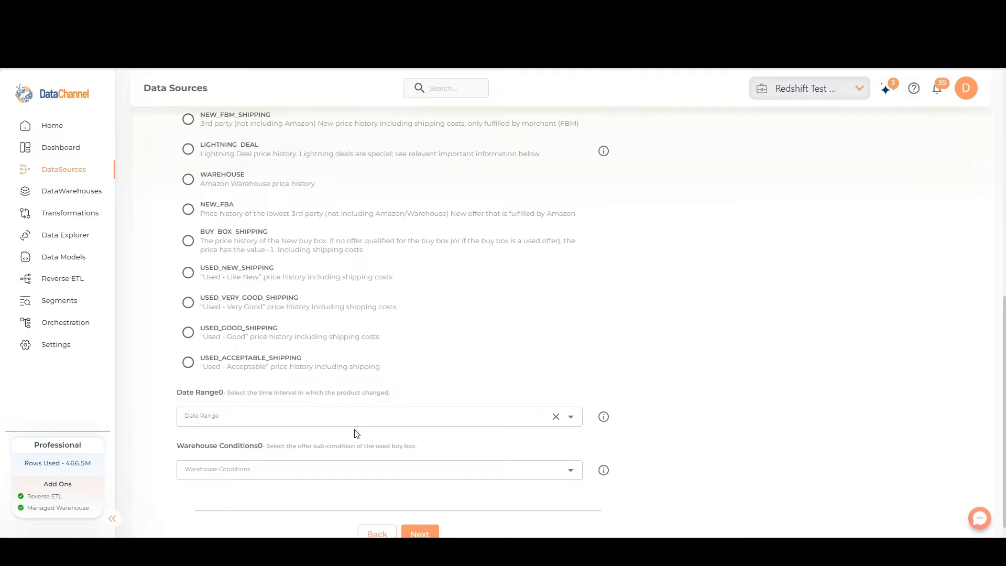
text(WEEK)
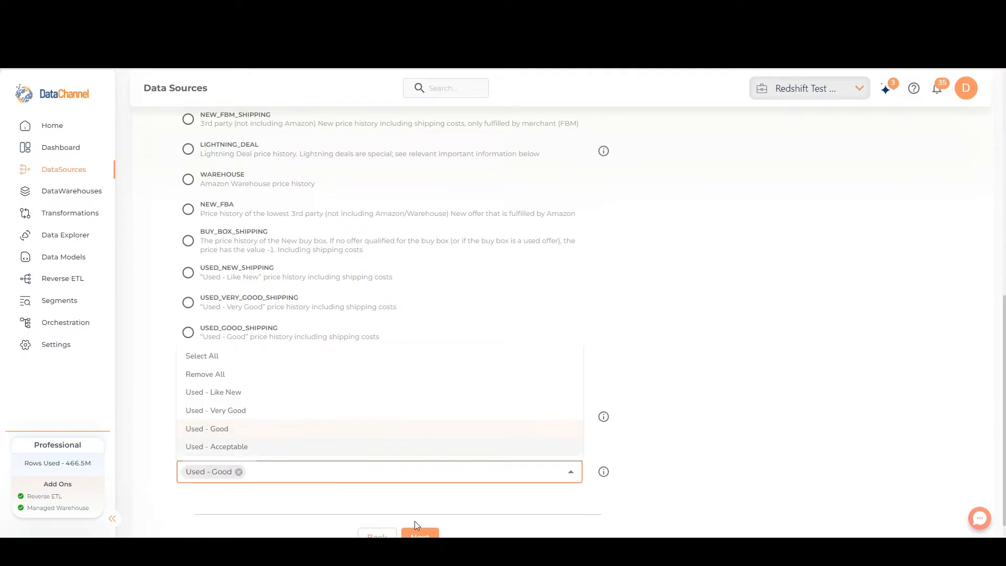
- Schedule the pipeline to run every 6 hours
click(420, 534)
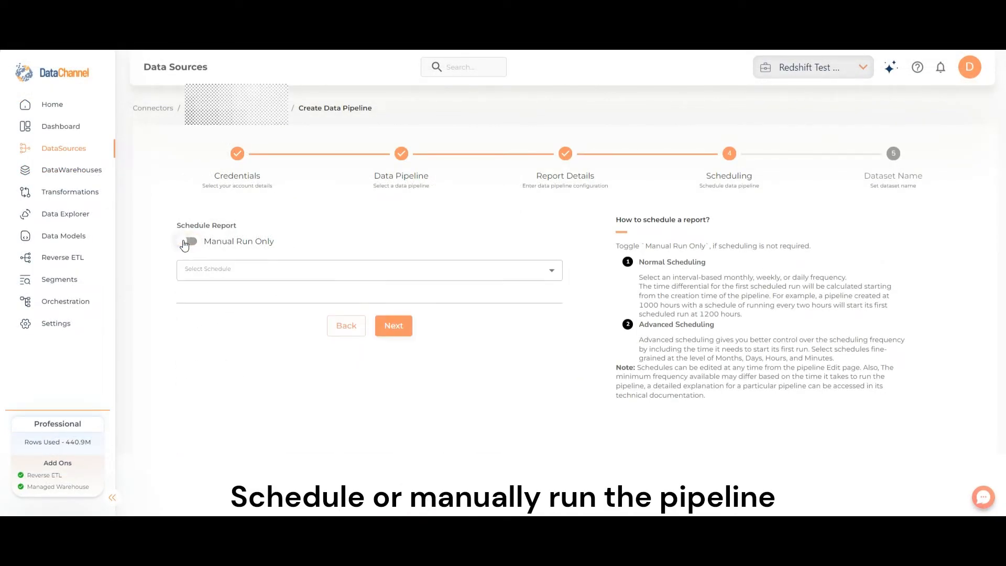
click(369, 269)
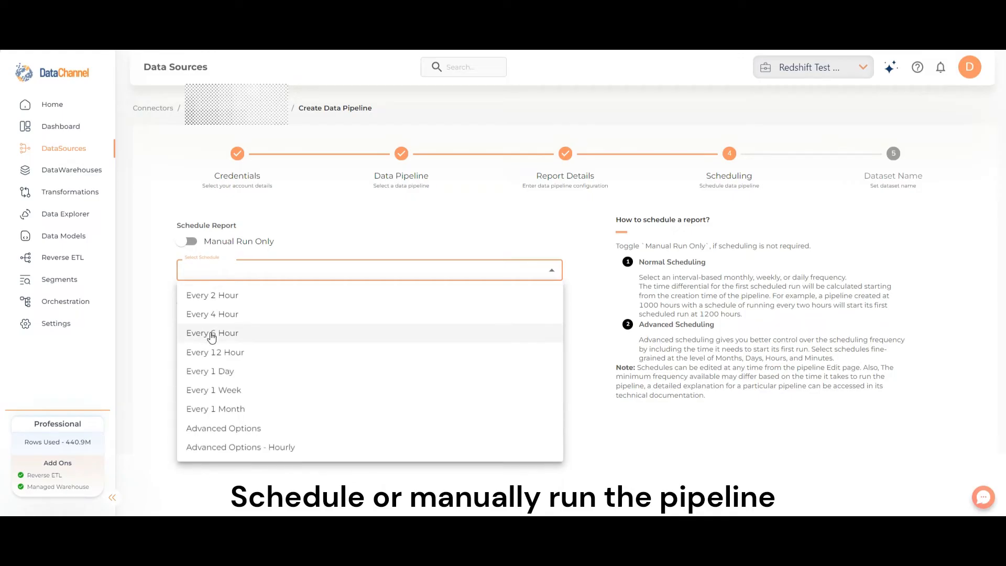
click(212, 333)
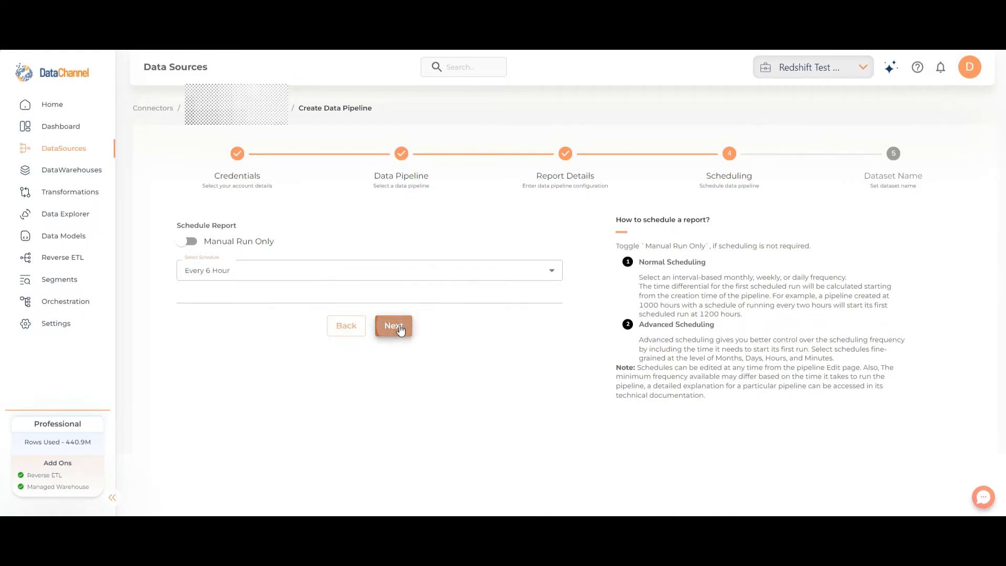
click(393, 326)
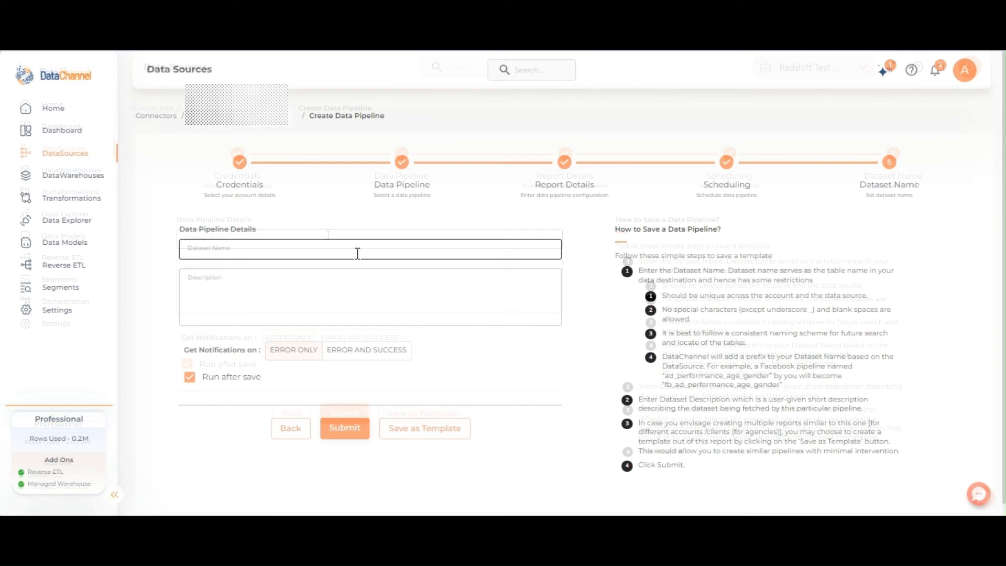
- Name the dataset 'demo_data_pipeline' with description 'this is a sample data pipeline'
text(demo_data_pipeline)
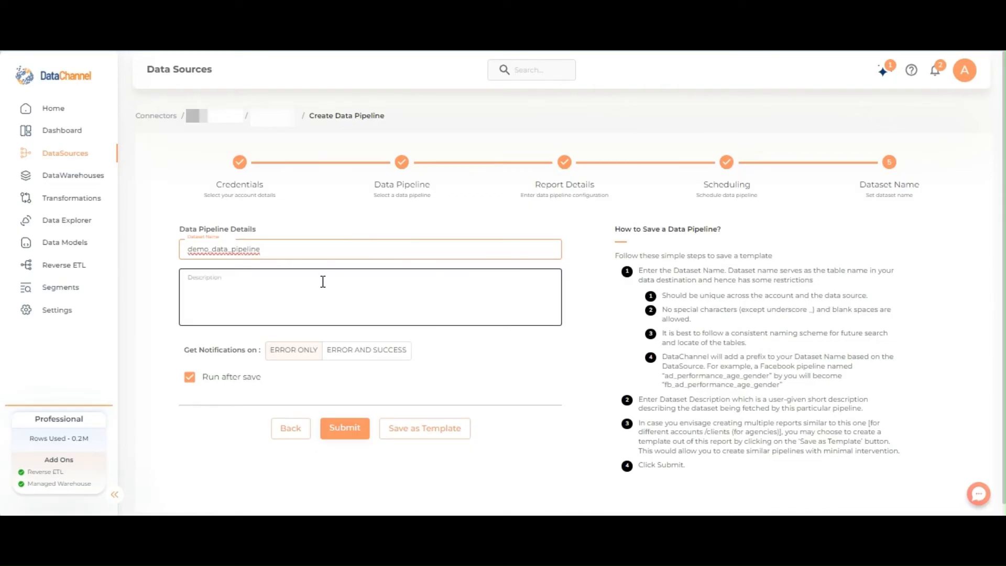
click(370, 297)
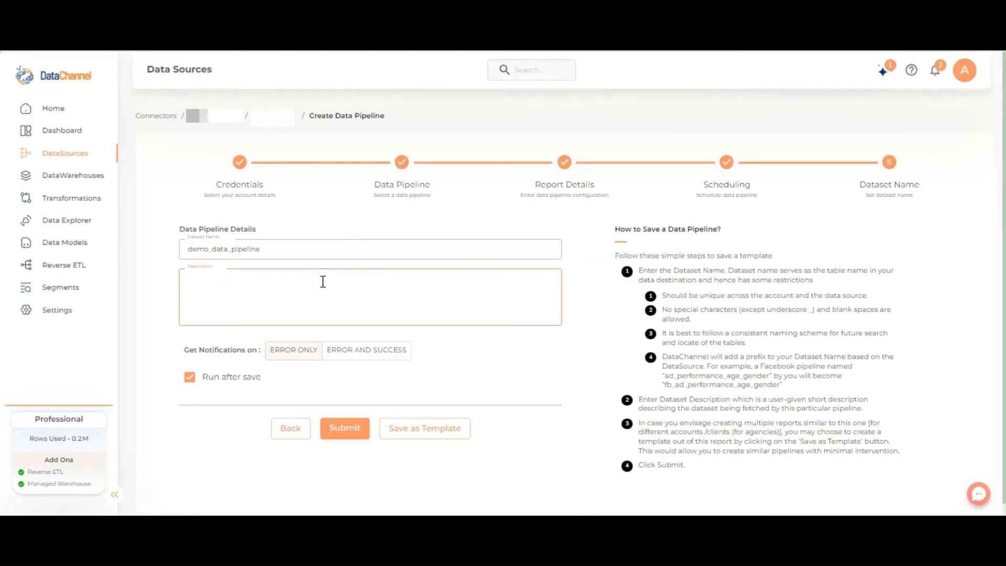
text(this is a sample data pipeline)
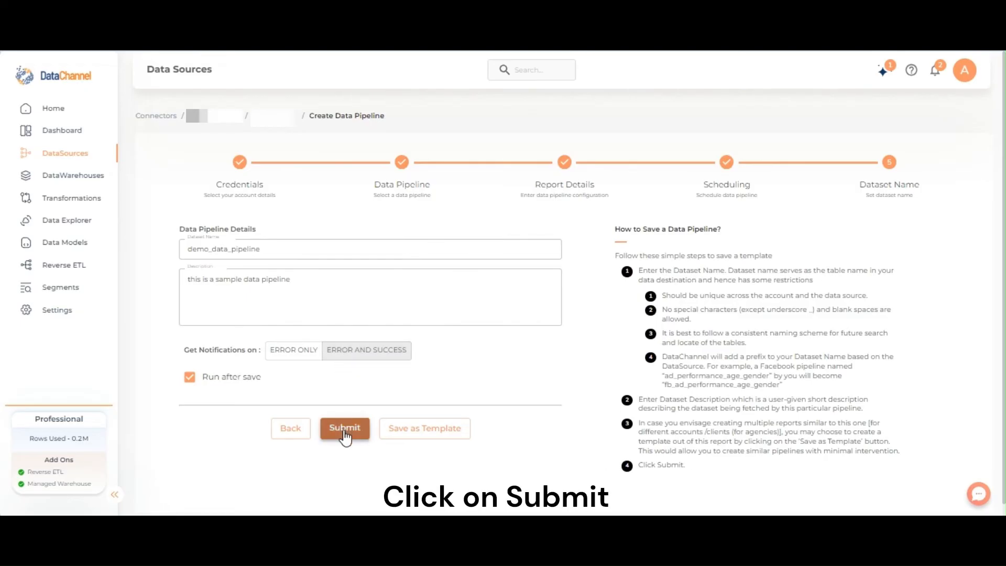
- Submit the pipeline and bring up its run status
click(344, 428)
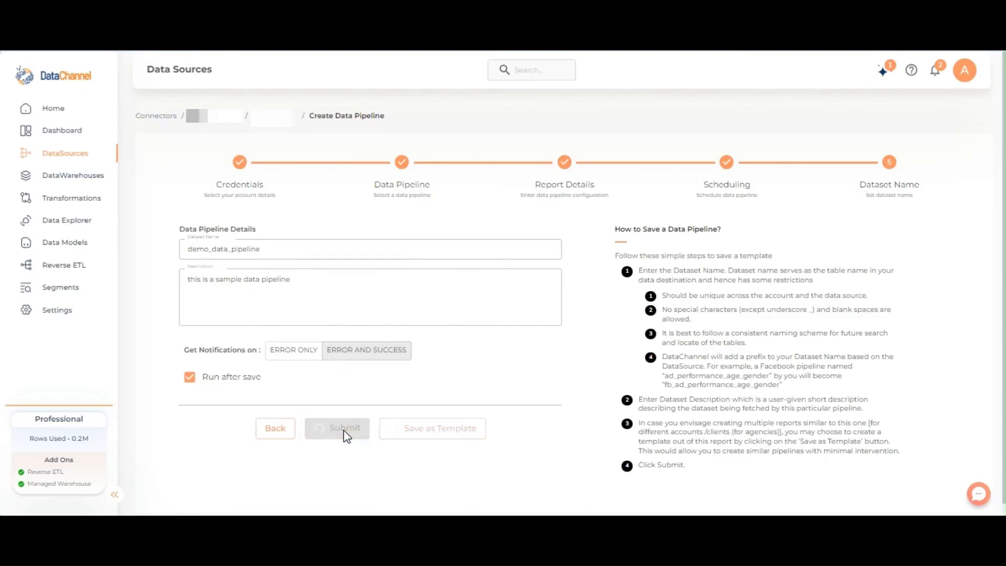
click(345, 428)
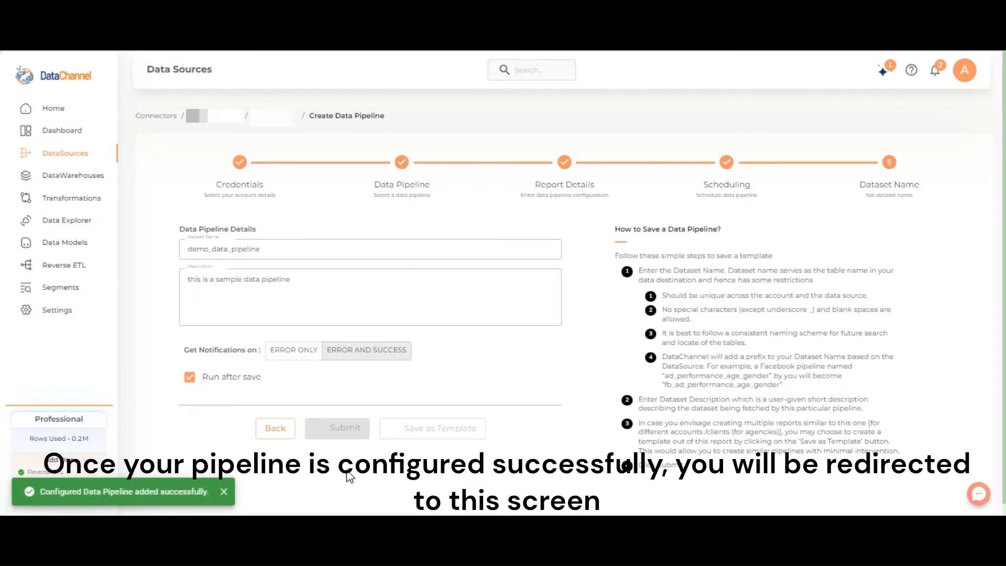
click(336, 428)
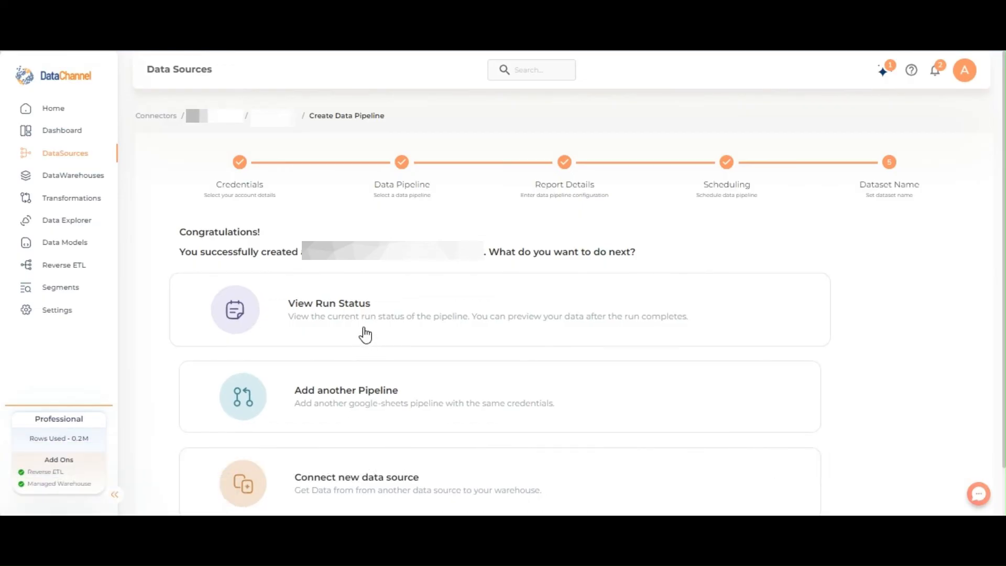
click(328, 302)
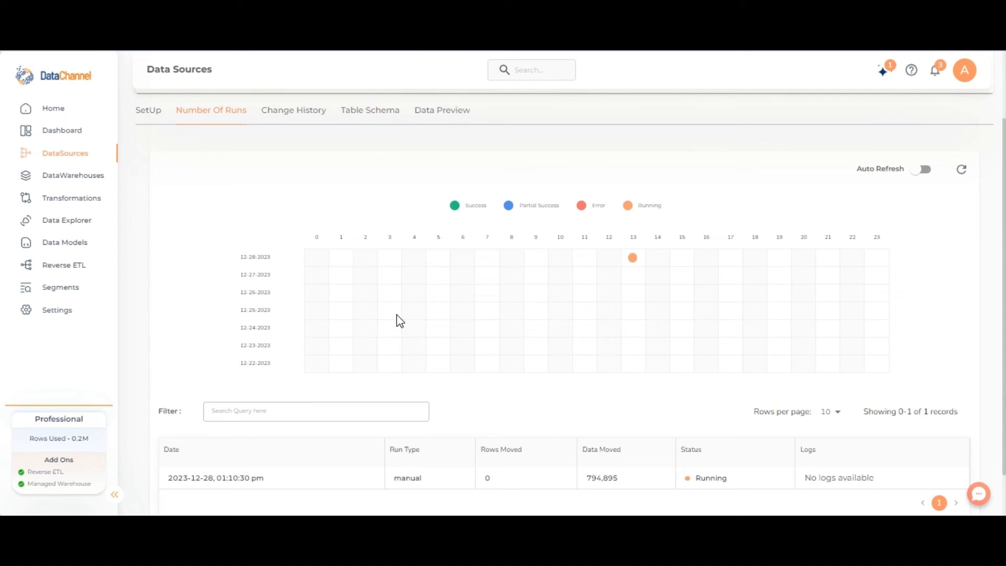
mouse_move(633, 279)
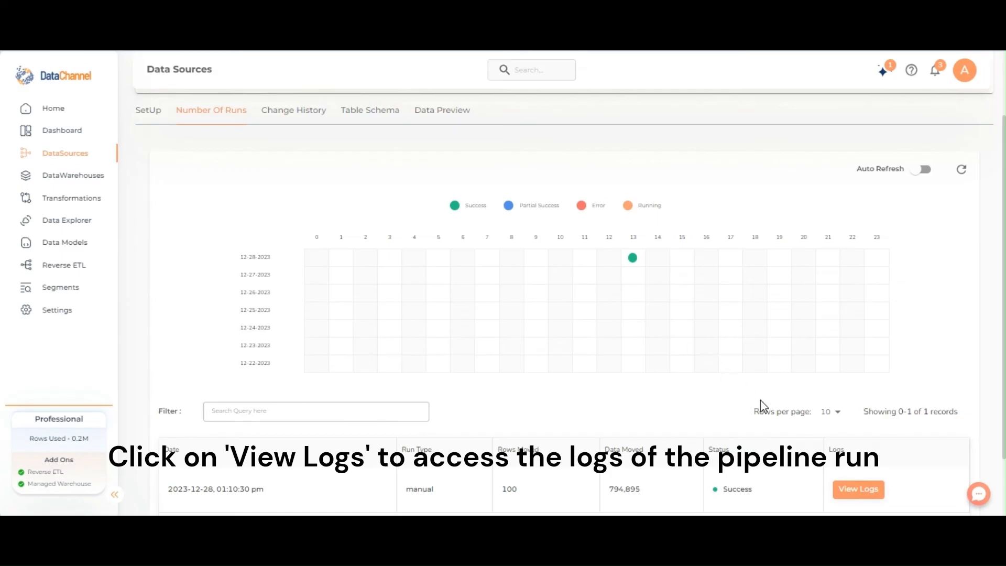
- Open the logs of the successful pipeline run
click(858, 489)
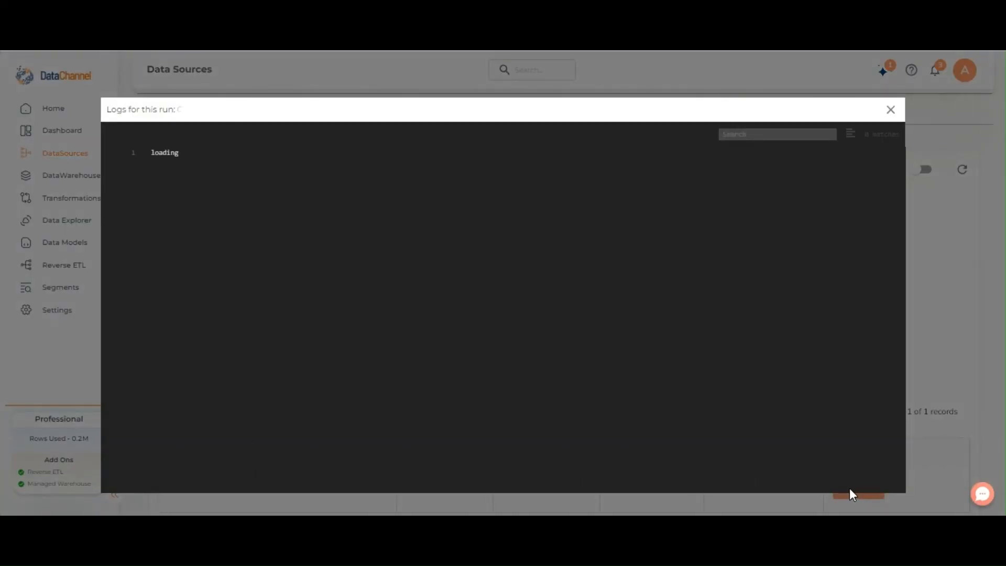